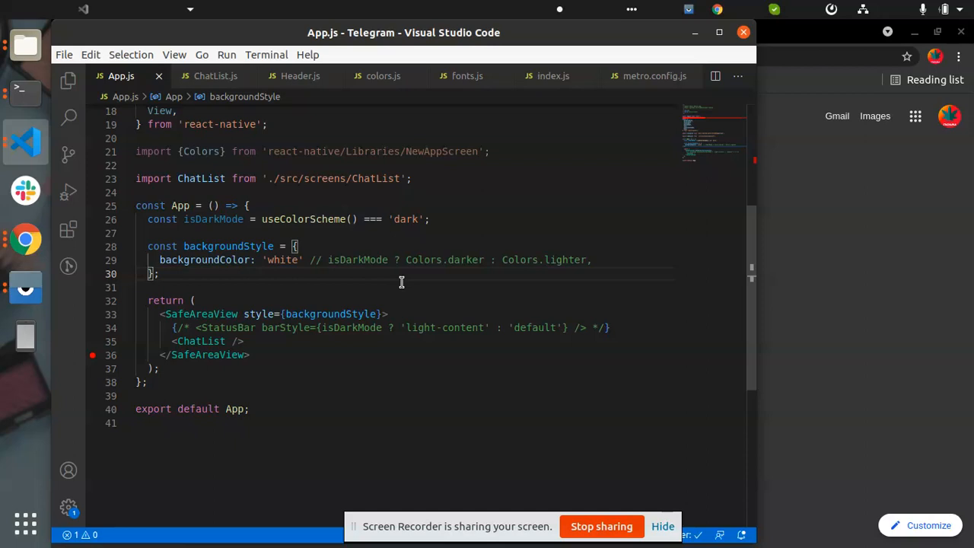
mouse_move(396, 273)
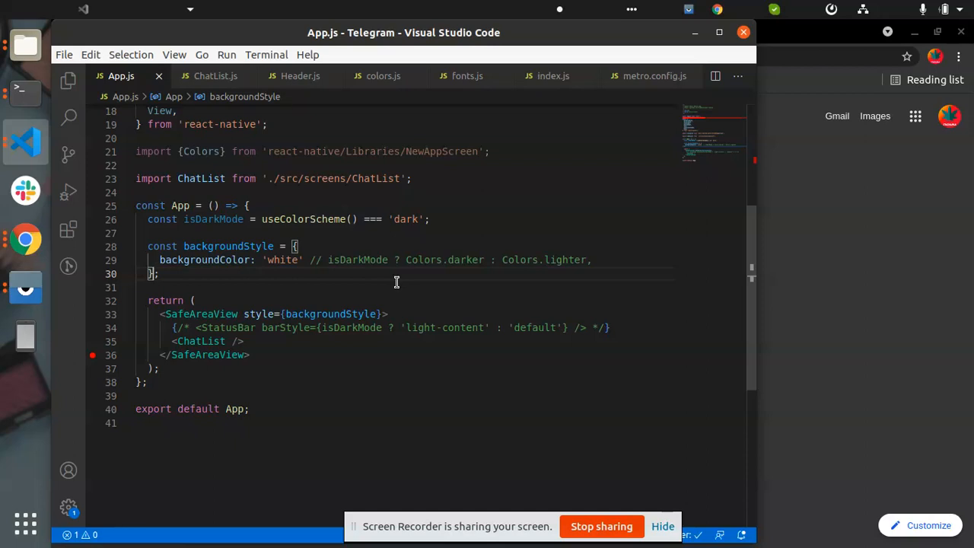
mouse_move(828, 378)
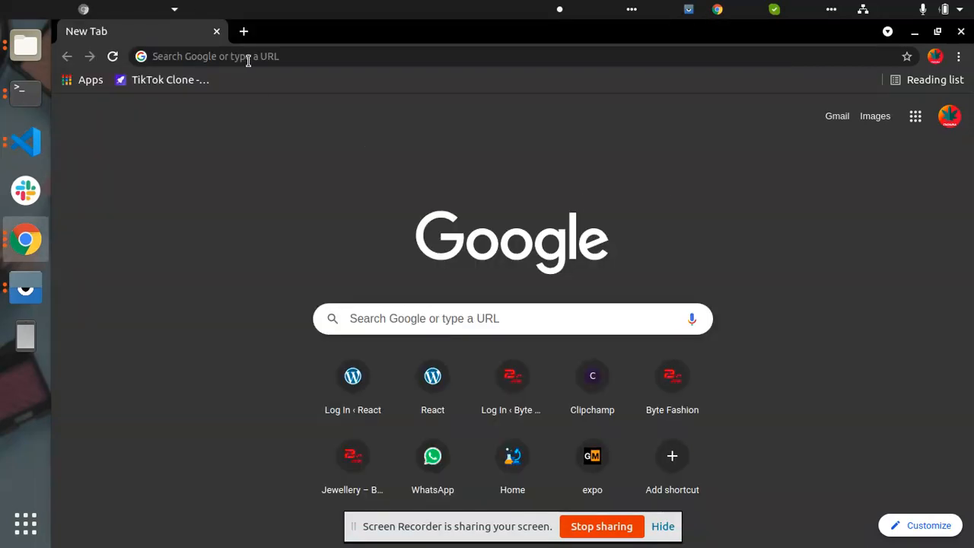
Step: Search 'react native svg' and open the react-native-svg npm package page
left_click(247, 56)
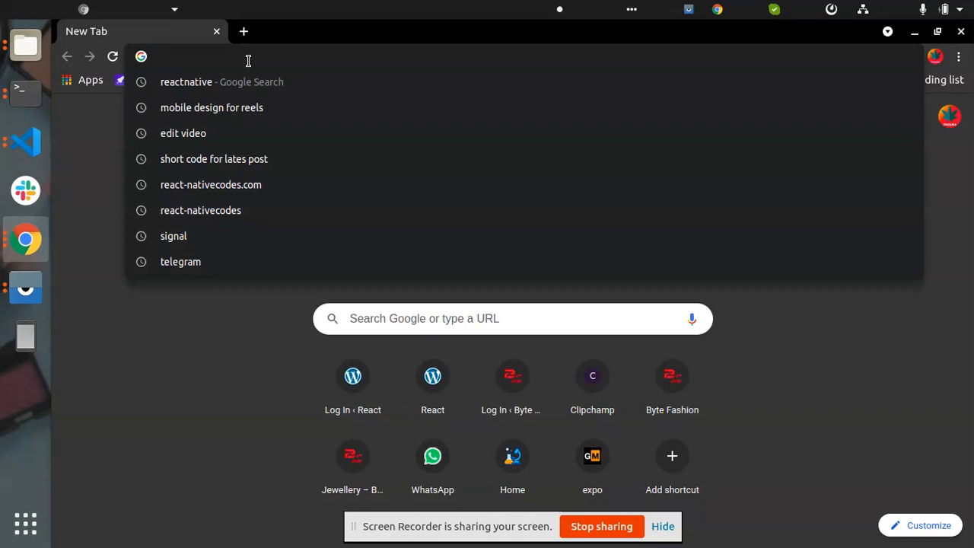
type("react nati")
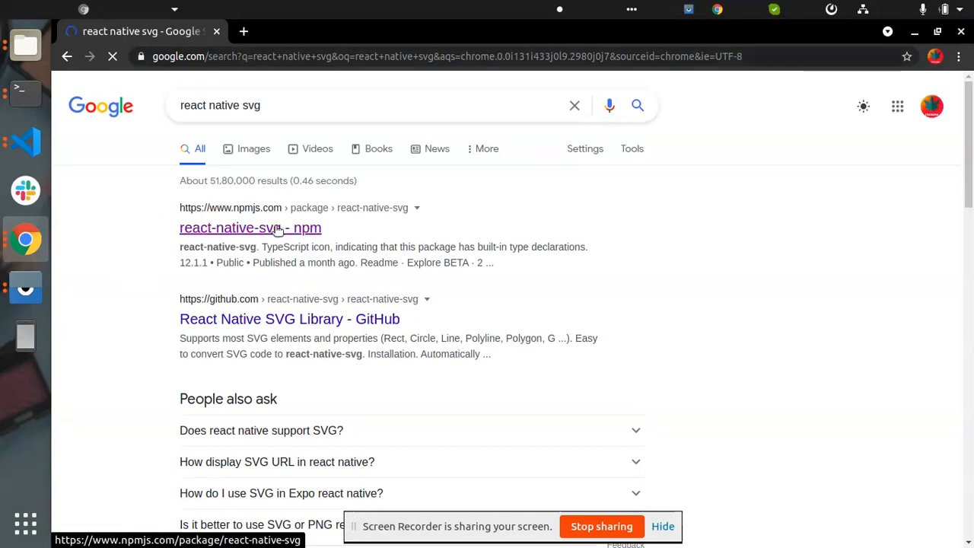
left_click(250, 227)
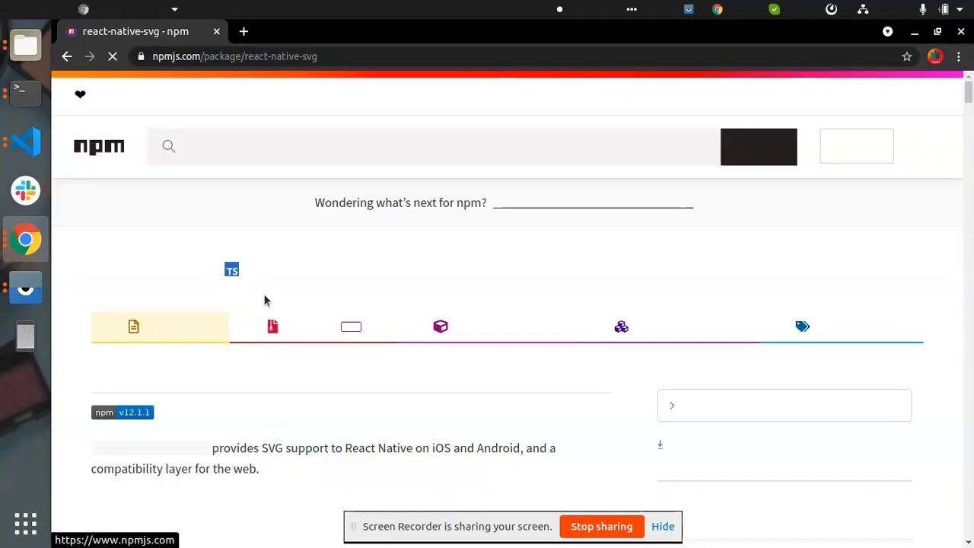
Step: Scroll to Installation, select the install command, and enter 'yarn add react-native-svg'
scroll("down", 3)
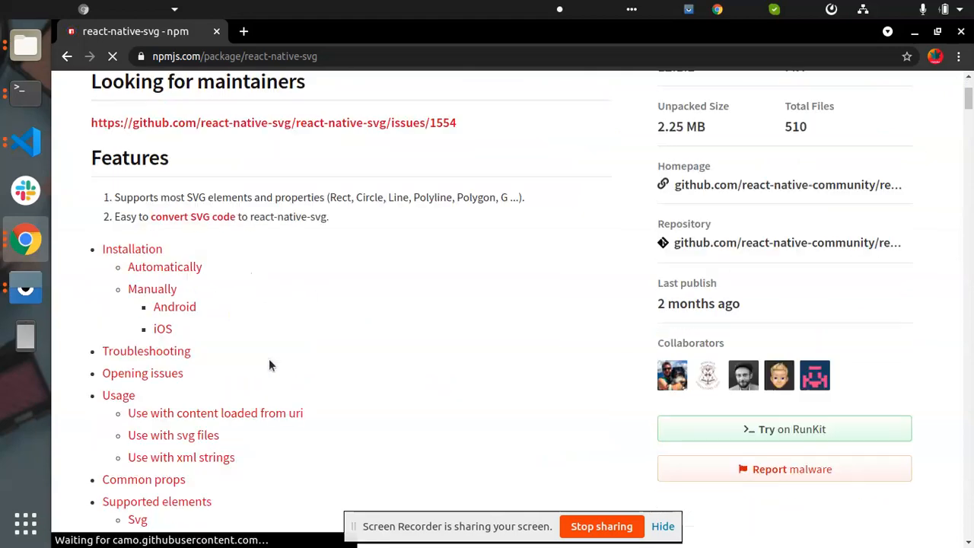
scroll("down", 3)
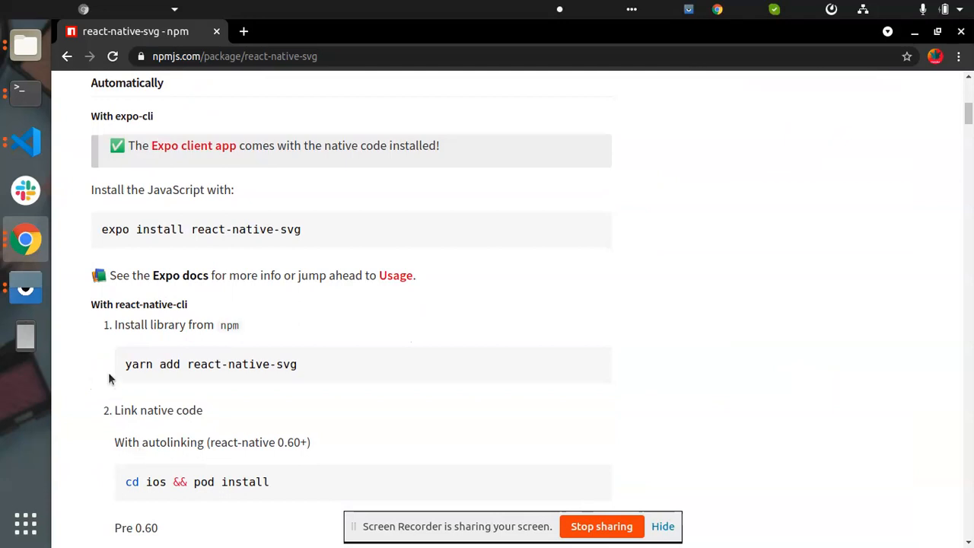
mouse_move(126, 366)
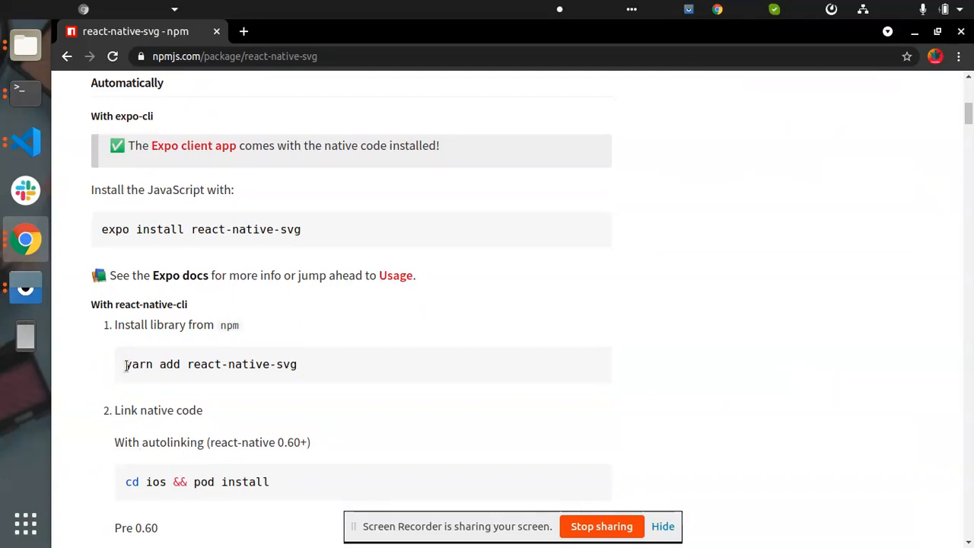
mouse_move(128, 363)
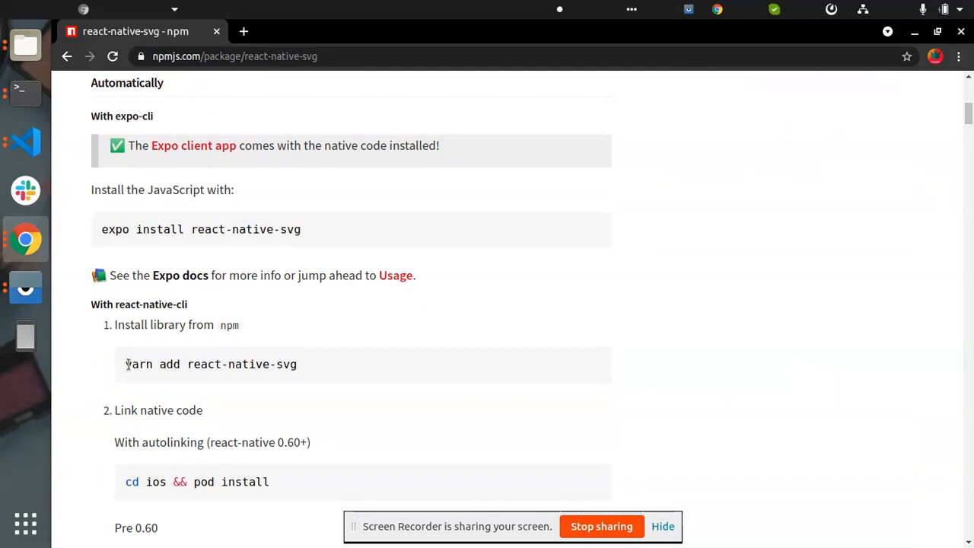
double_click(128, 363)
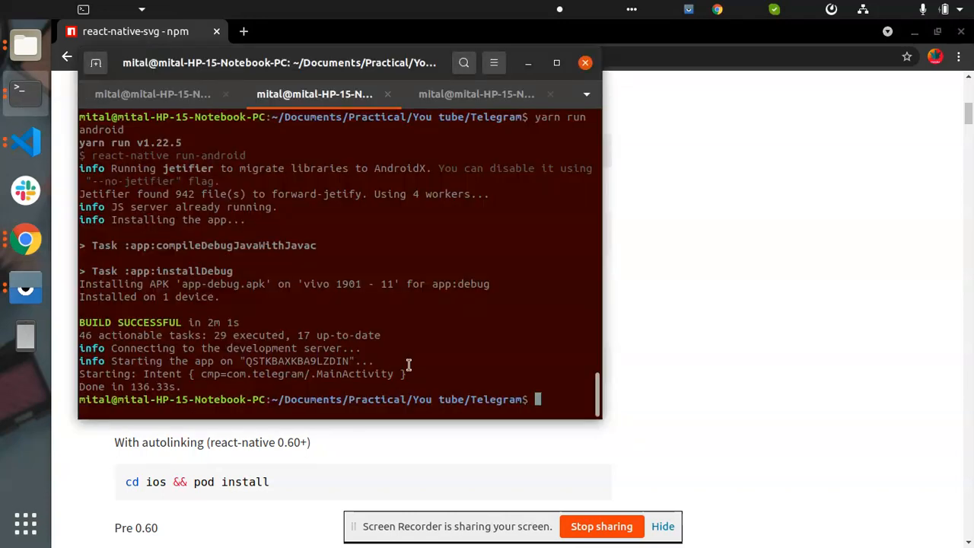
type("yarn add react-native-svg")
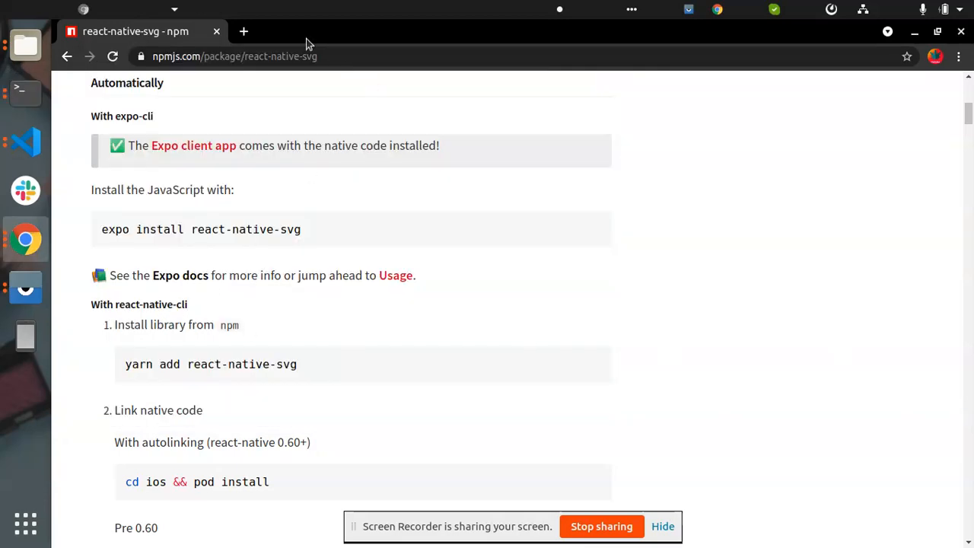
Step: In a new tab, open the react-native-svg-transformer npm page and select its yarn add --dev line
left_click(243, 31)
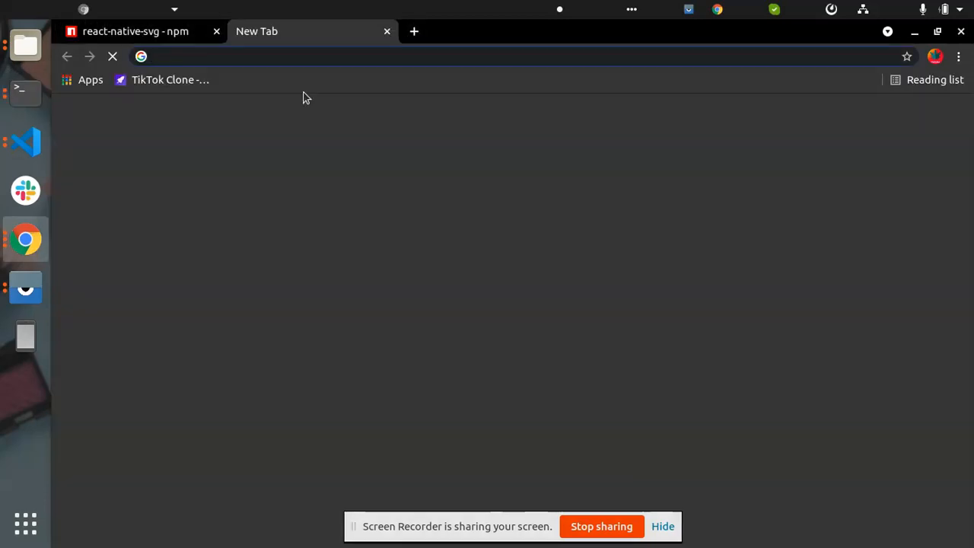
type("reeact")
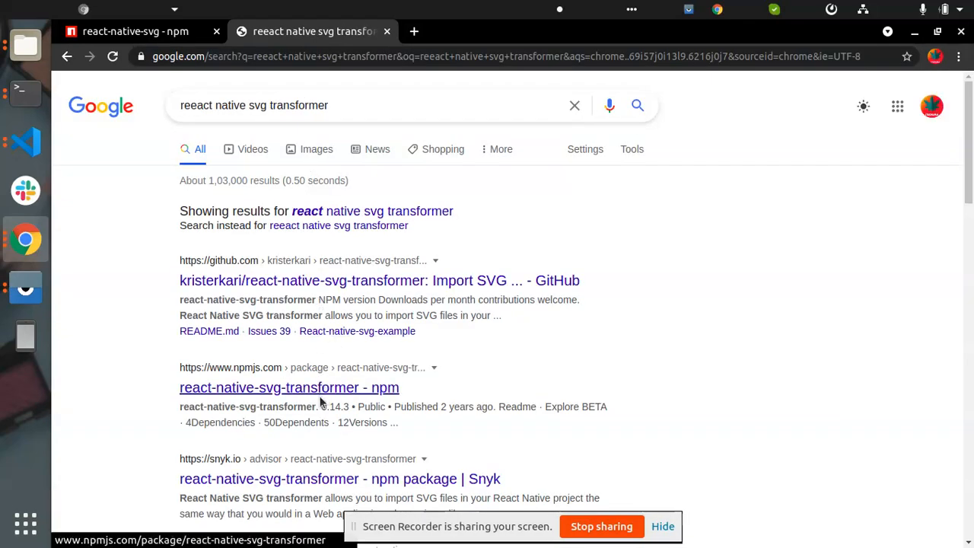
left_click(289, 388)
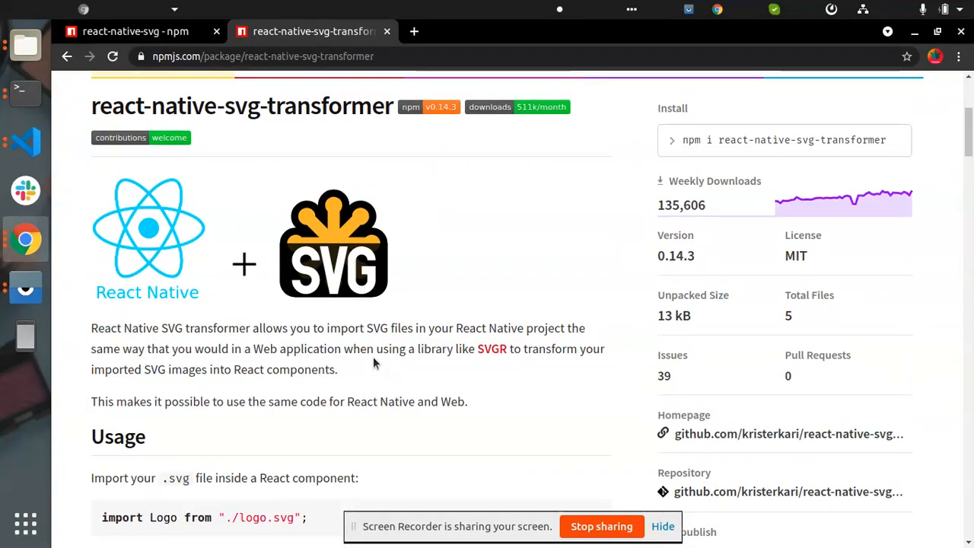
scroll("down", 3)
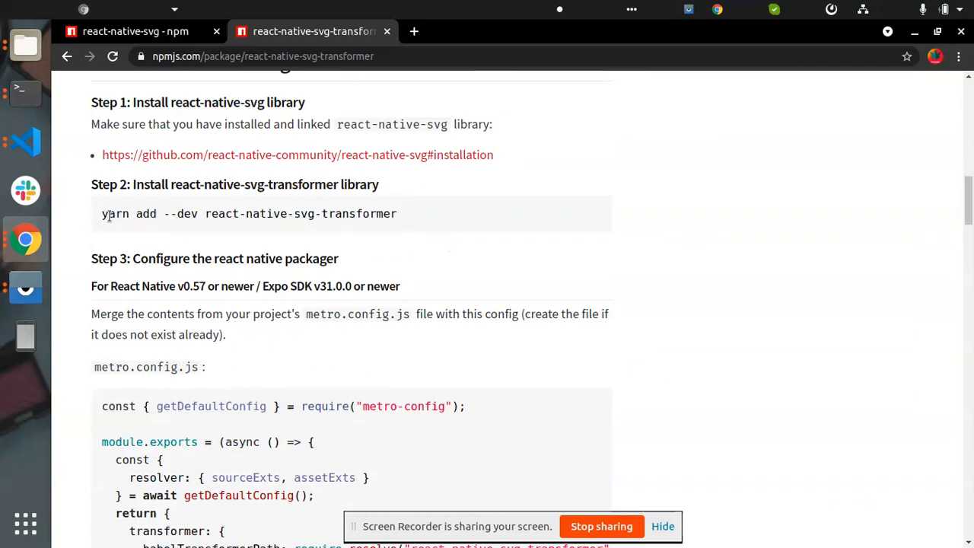
triple_click(248, 214)
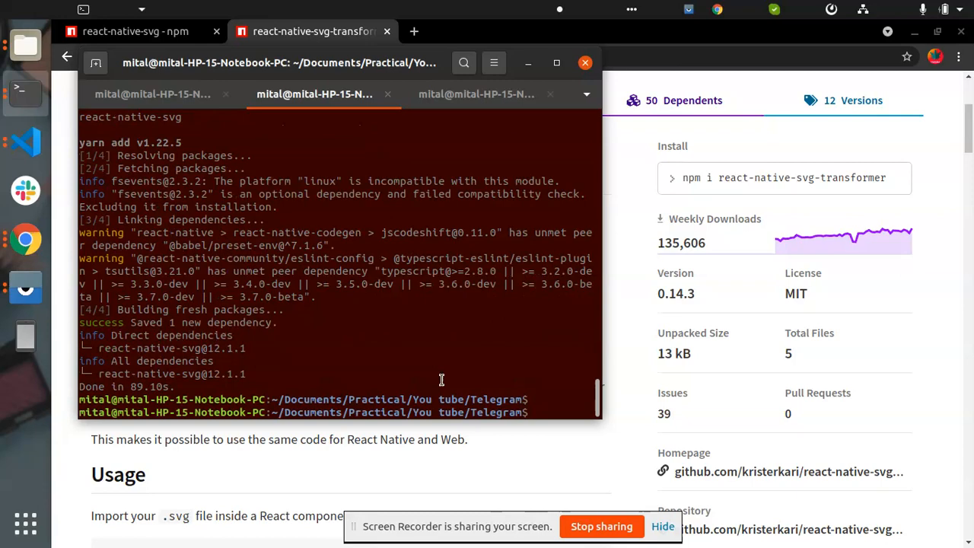
Step: Run 'yarn add --dev react-native-svg-transformer' in the Telegram project's terminal
type("yarn add --dev react-native-svg-transformer")
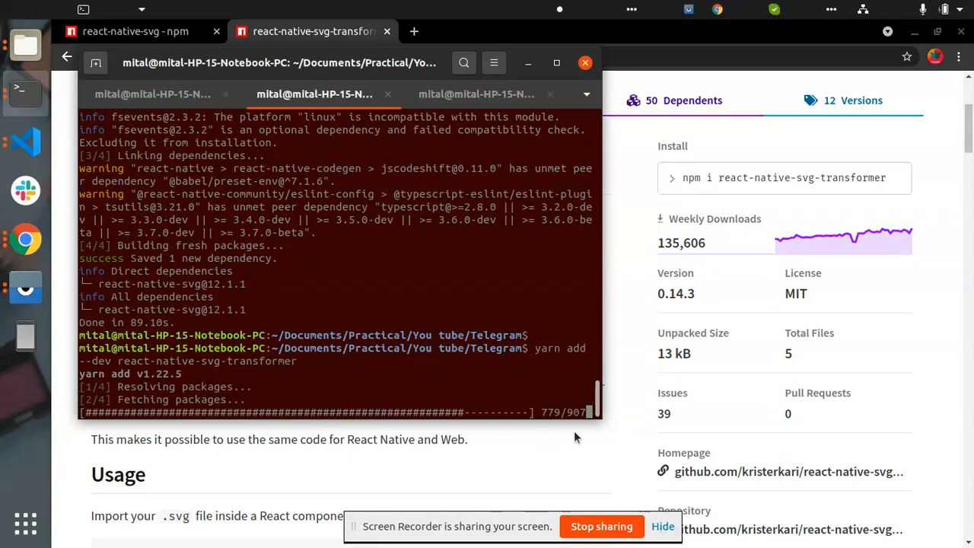
scroll("down", 3)
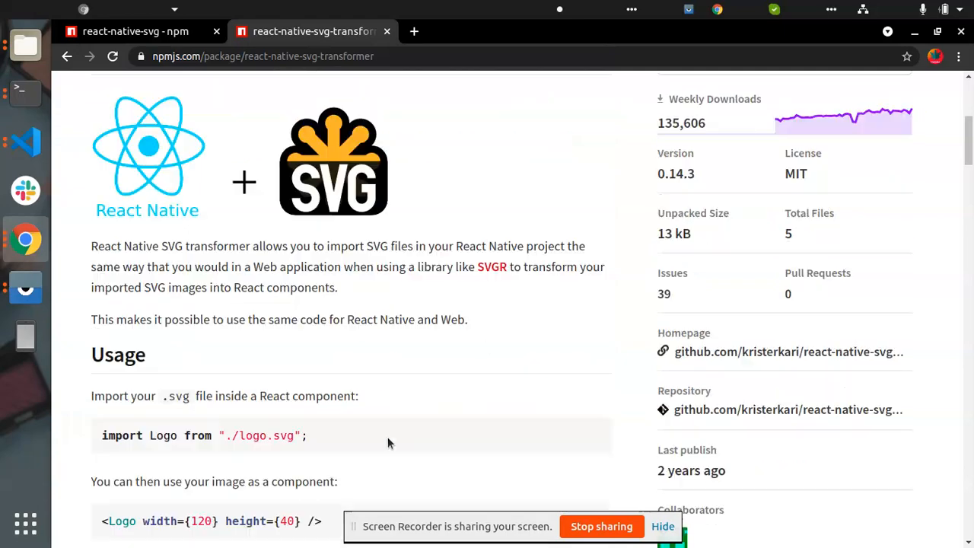
Step: Scroll the transformer's npm page down to its Usage notes
scroll("down", 3)
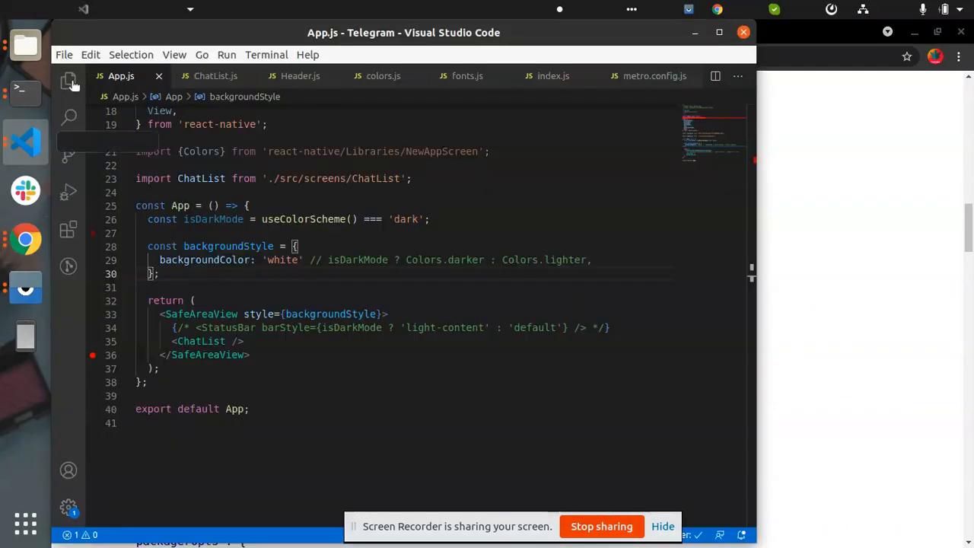
Step: Clear the old commented config from metro.config.js, keeping only the SVG transformer setup, and save
left_click(68, 81)
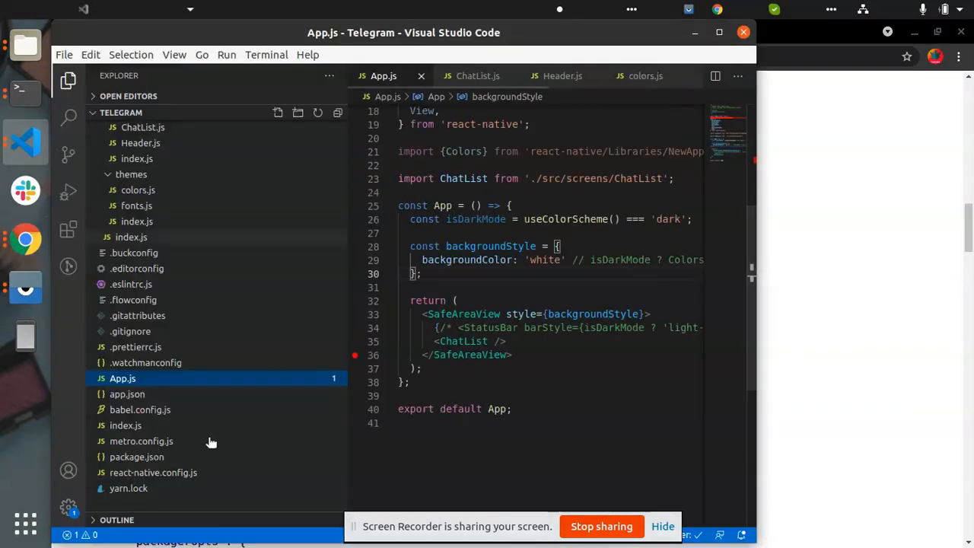
mouse_move(141, 441)
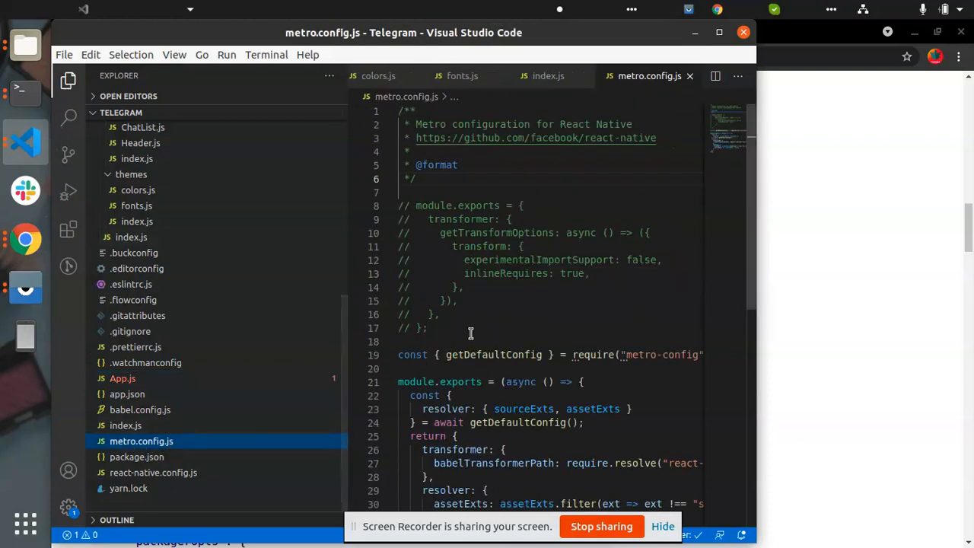
key("ctrl+a")
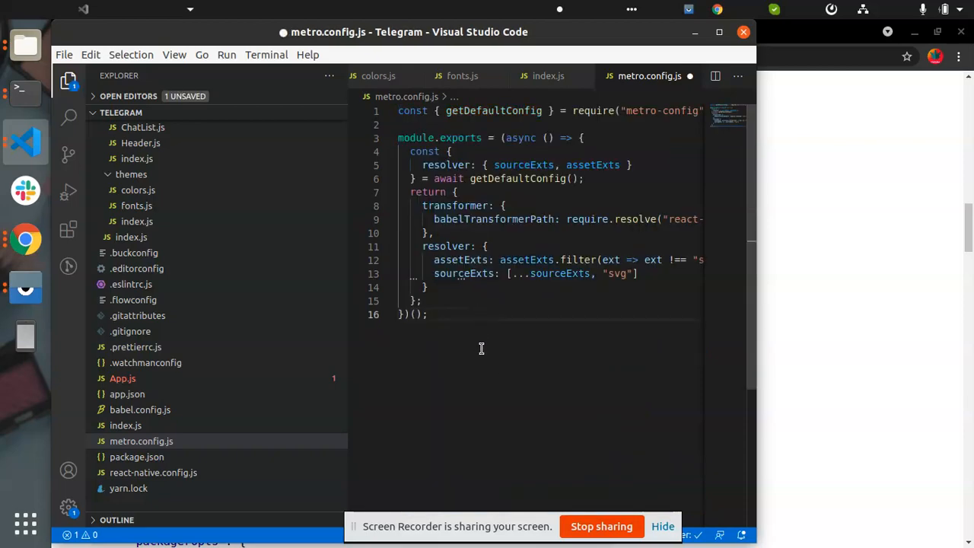
key("ctrl+s")
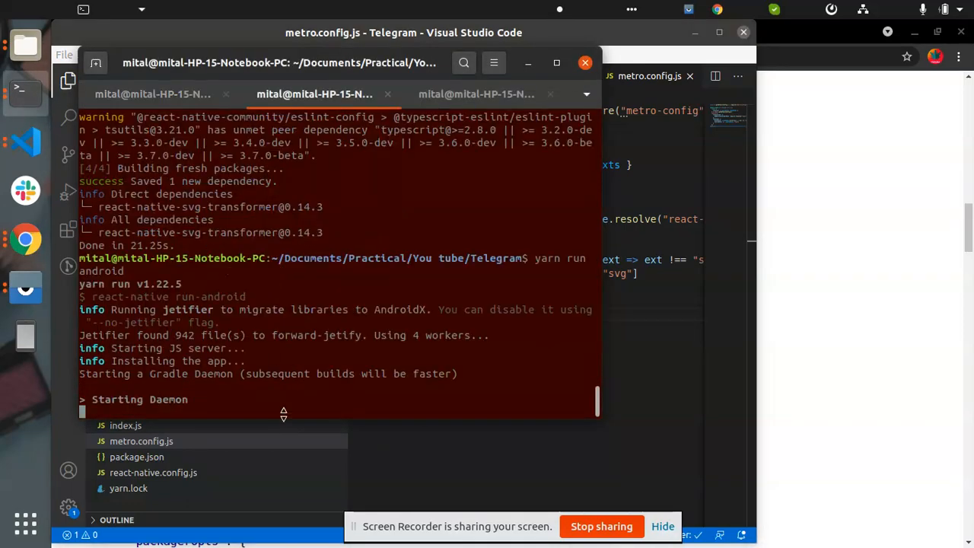
mouse_move(297, 351)
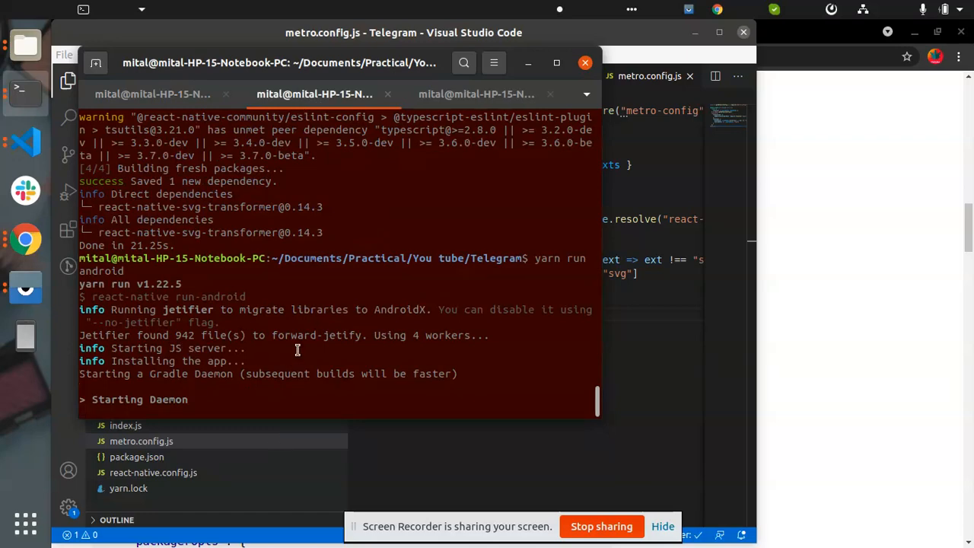
mouse_move(421, 448)
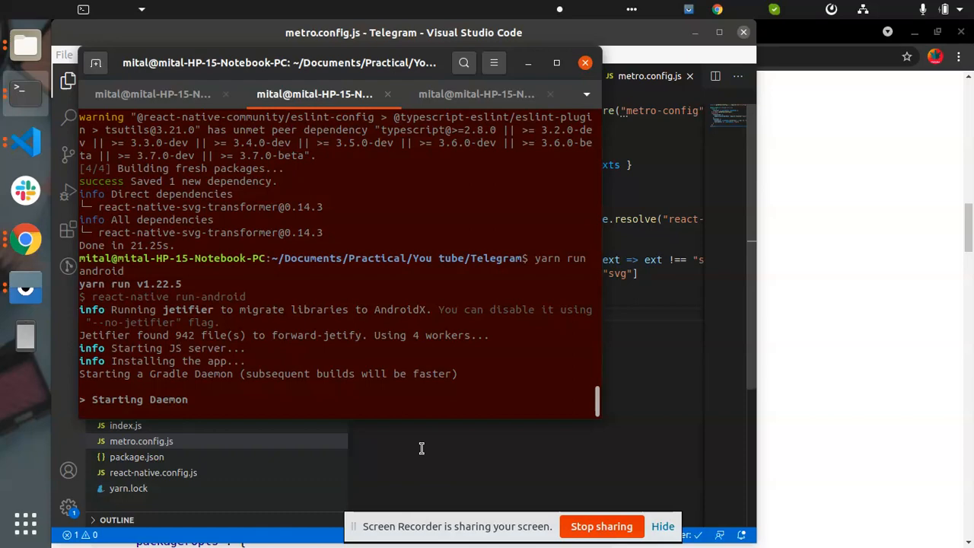
mouse_move(689, 320)
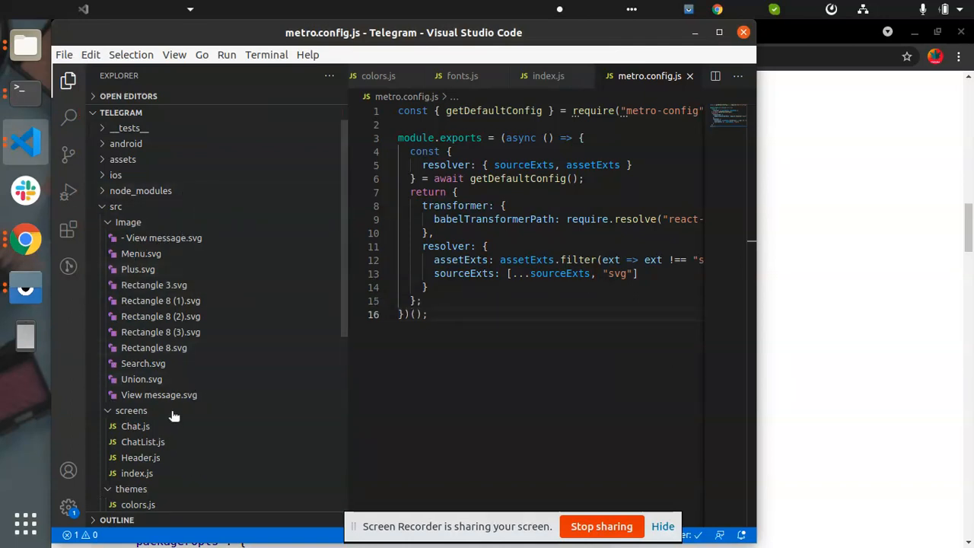
mouse_move(143, 363)
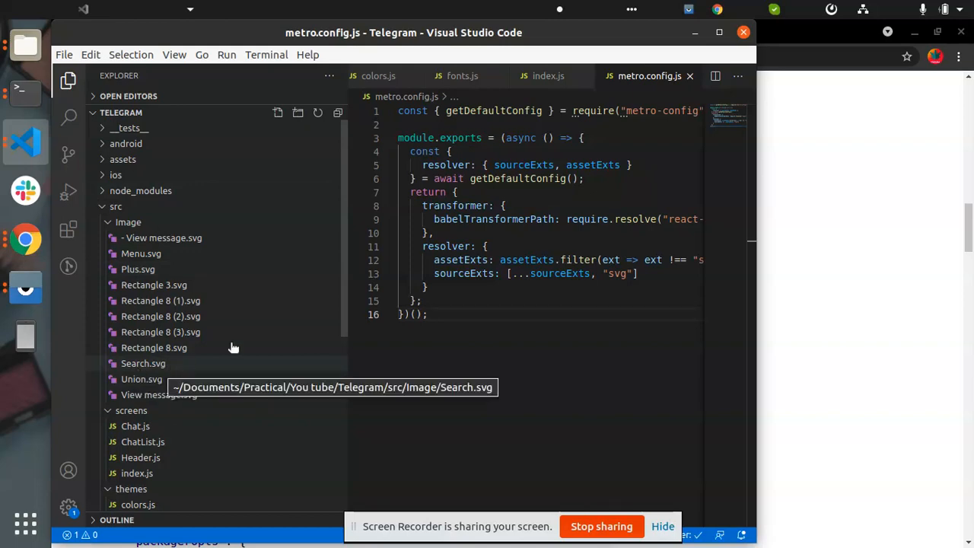
mouse_move(584, 112)
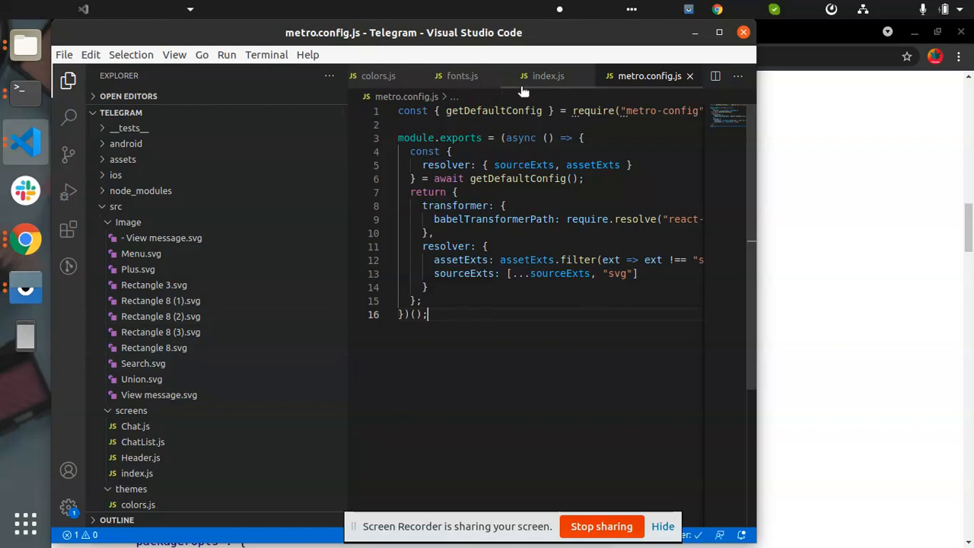
Step: Switch to the themes index.js, mirror the phone with Vysor, and open ChatList.js
left_click(548, 75)
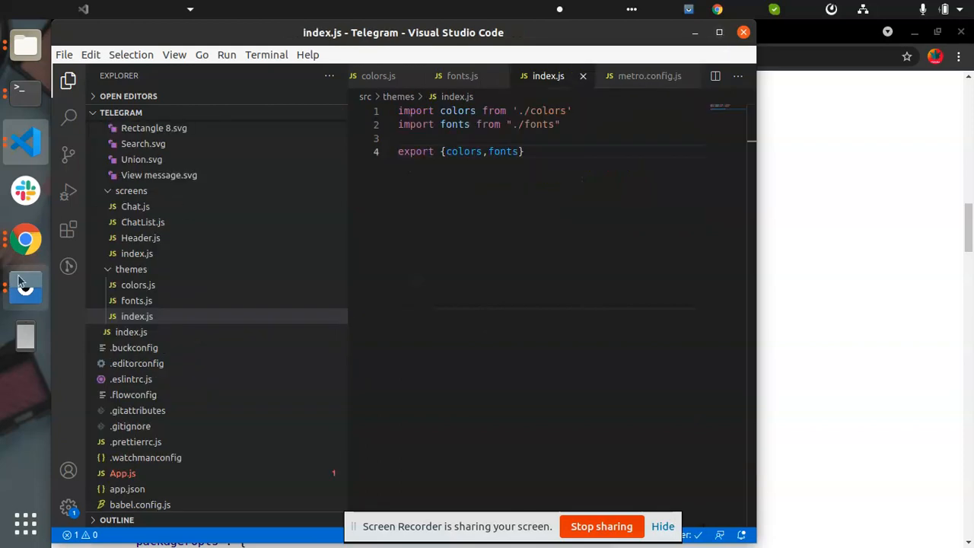
left_click(25, 289)
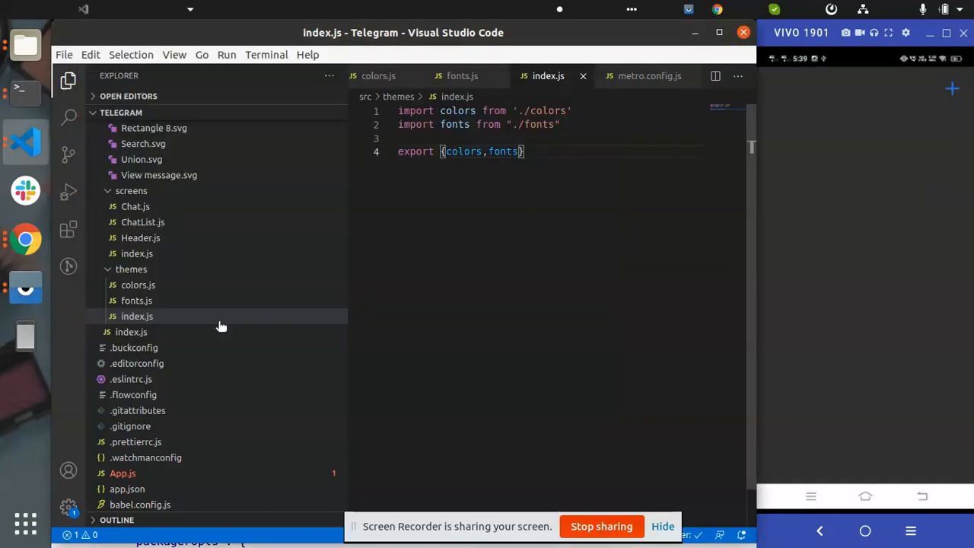
left_click(142, 221)
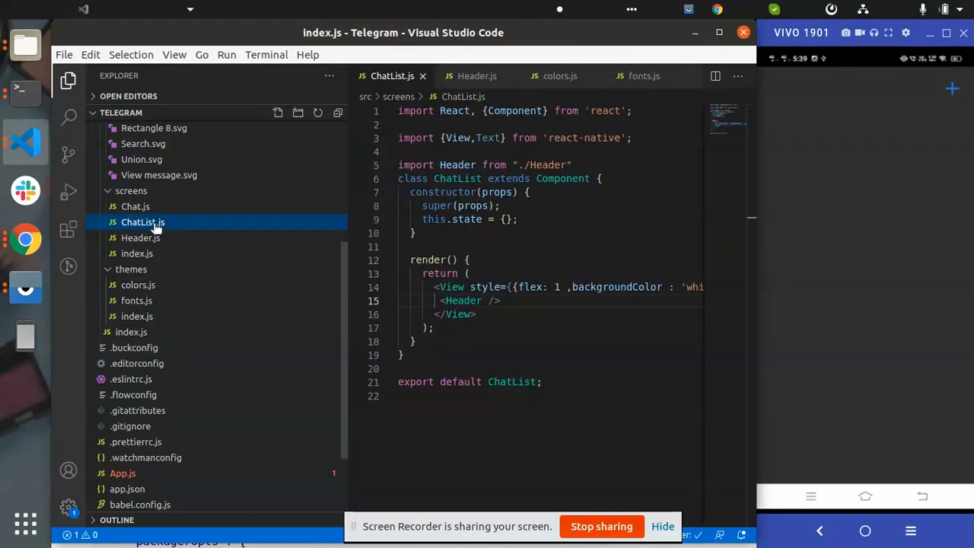
Step: Open Header.js and complete the Search import path '../Image/Search.svg' using autocomplete
left_click(140, 237)
type("import Search from '../")
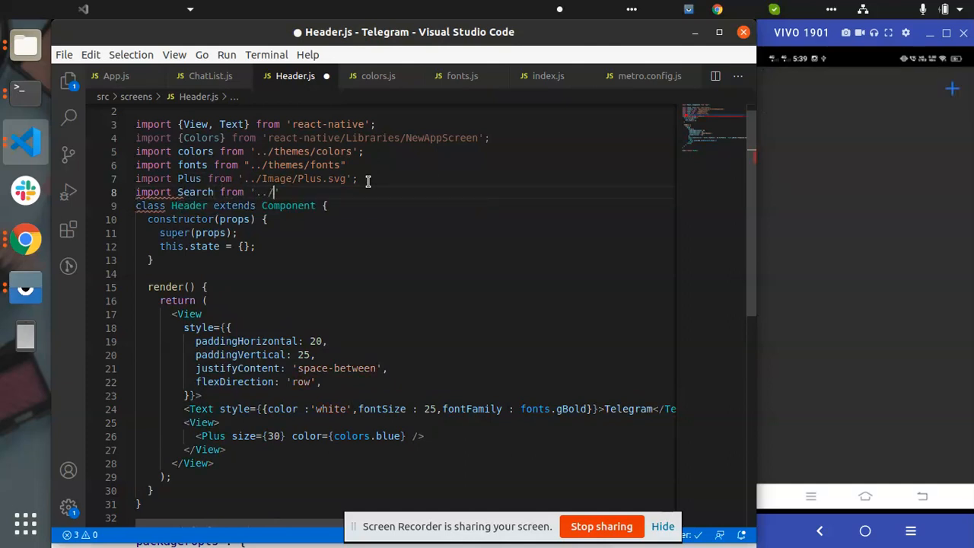
type("Image")
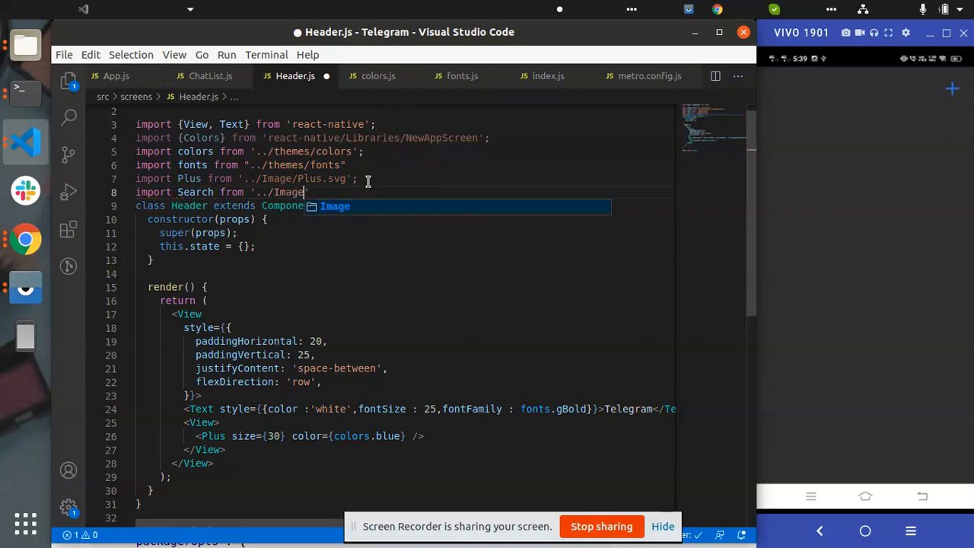
type("/")
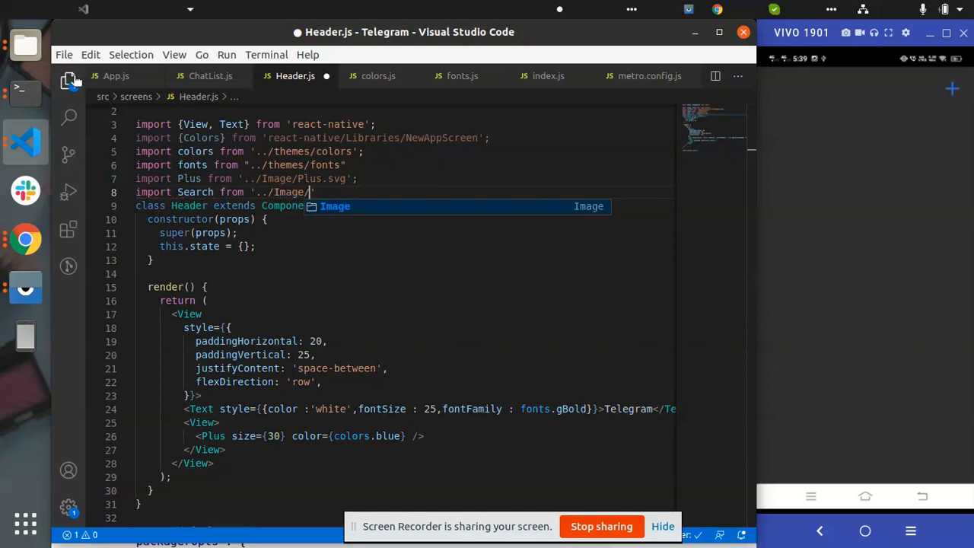
left_click(69, 80)
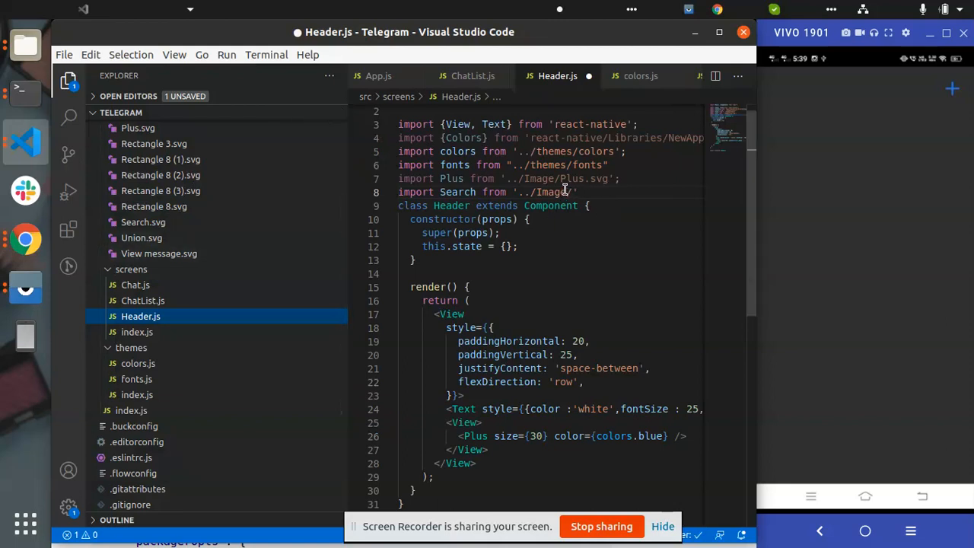
type("Sear")
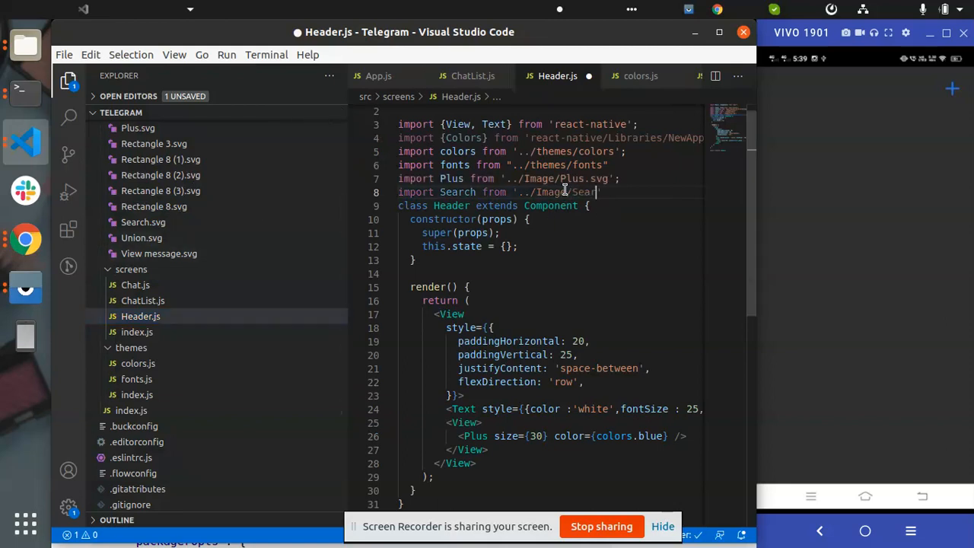
type("ch.svg")
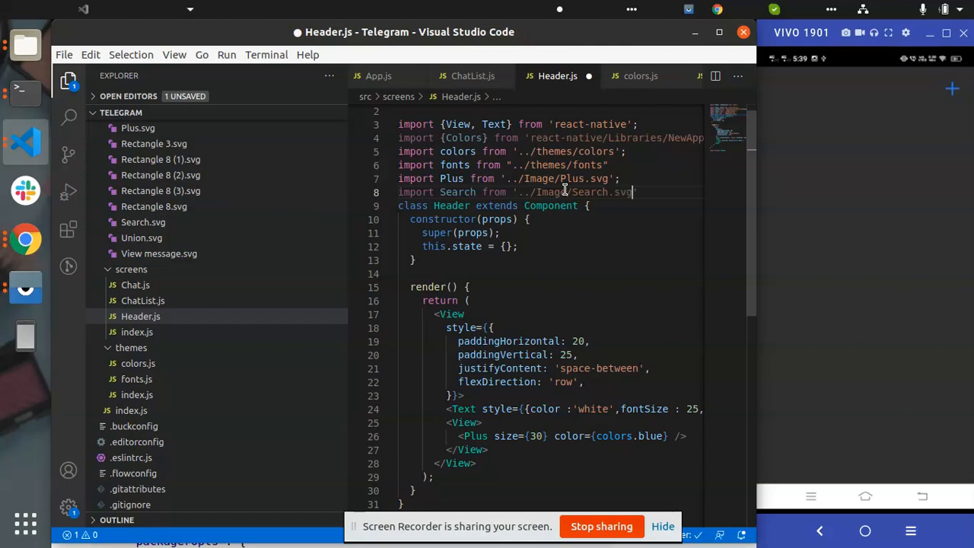
double_click(456, 192)
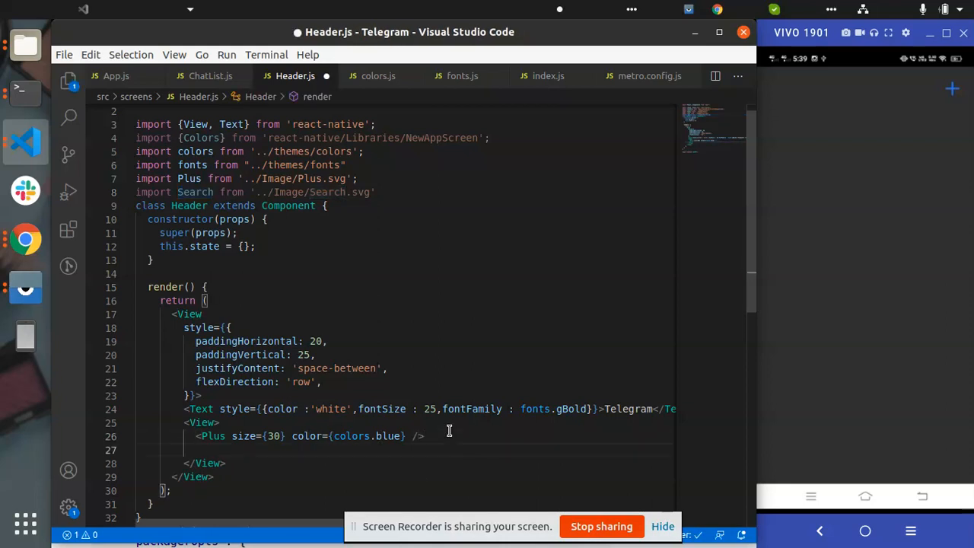
Step: Type <Search size={30} color={colors.blue} /> after the Plus icon and save Header.js
type("<")
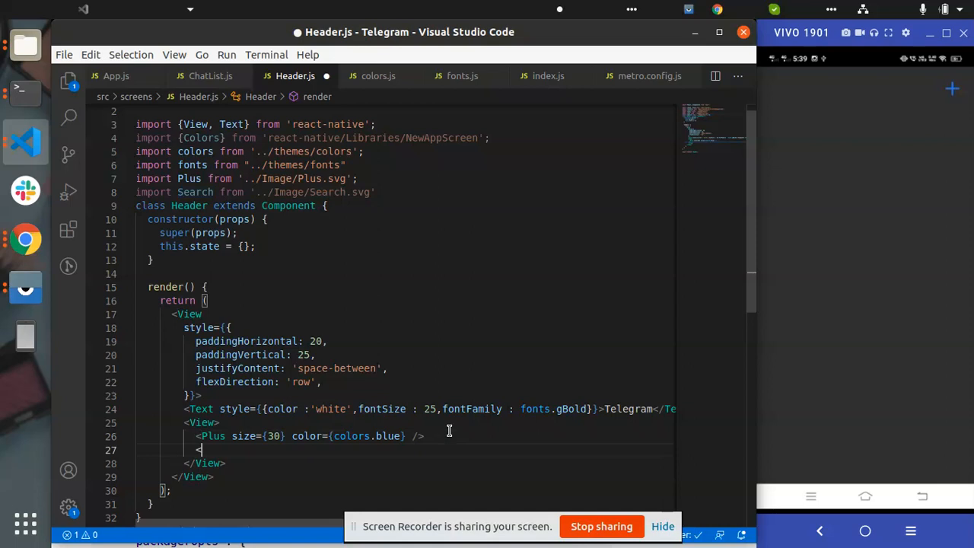
type("f")
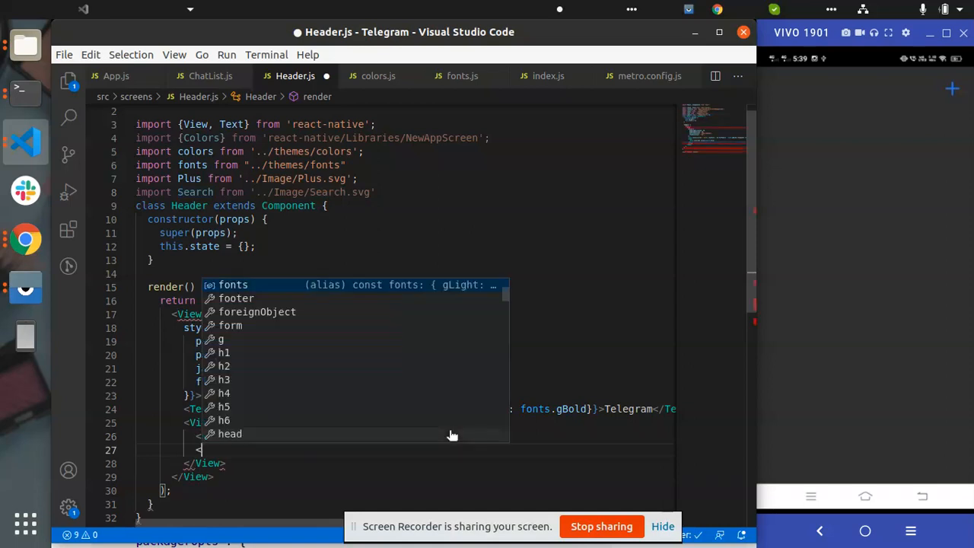
key("Escape")
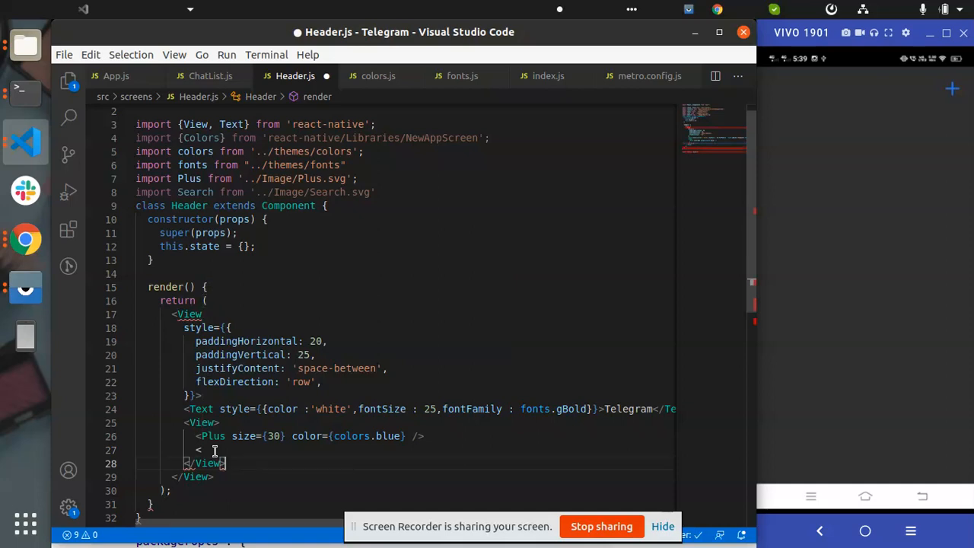
type("Search />")
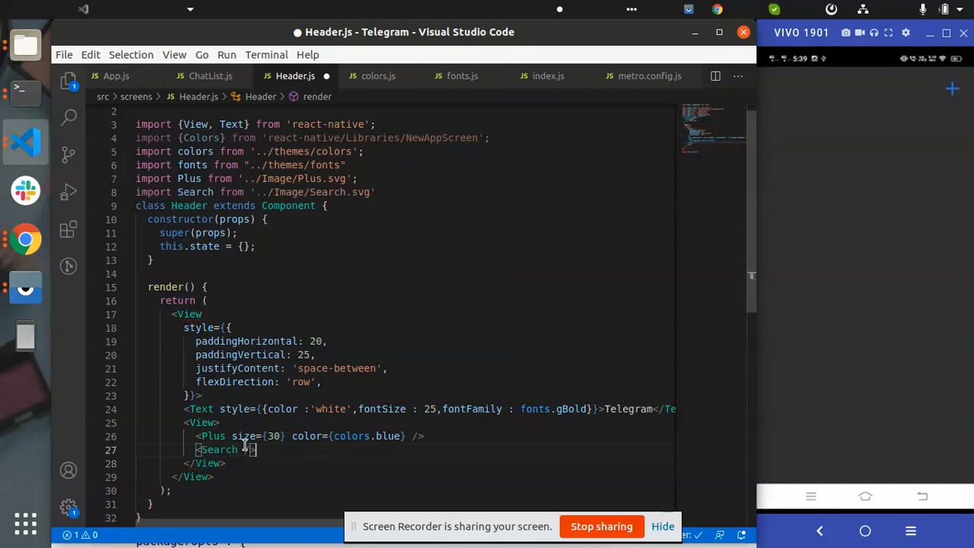
type("size=")
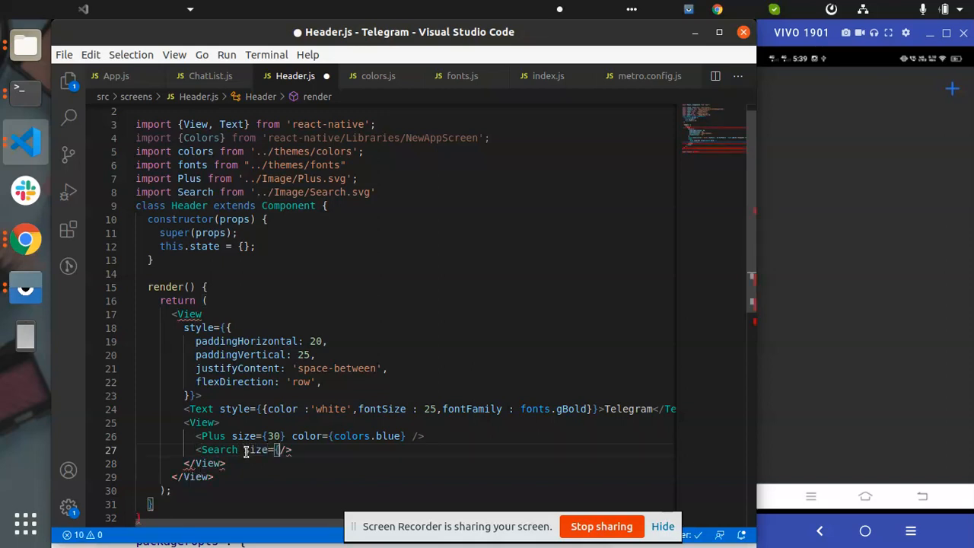
type("{}")
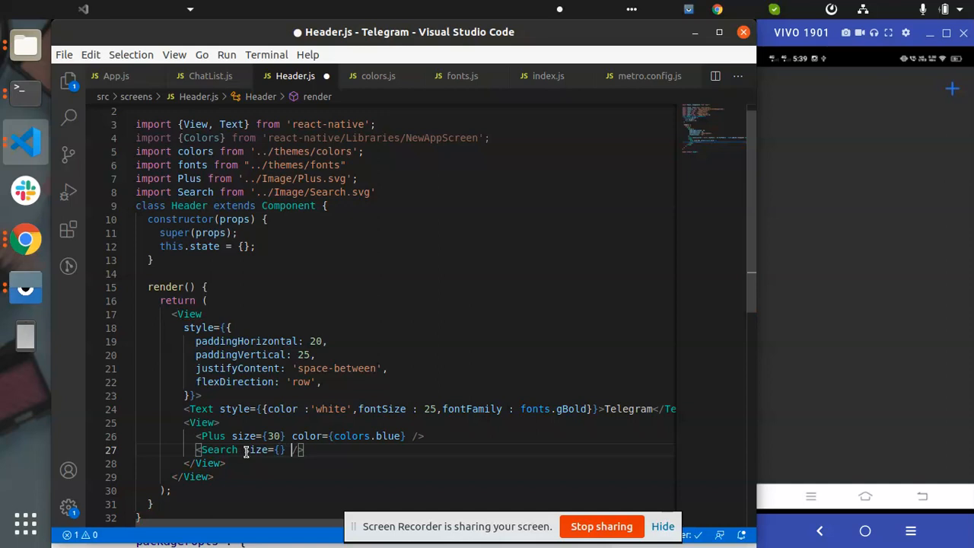
type("color={")
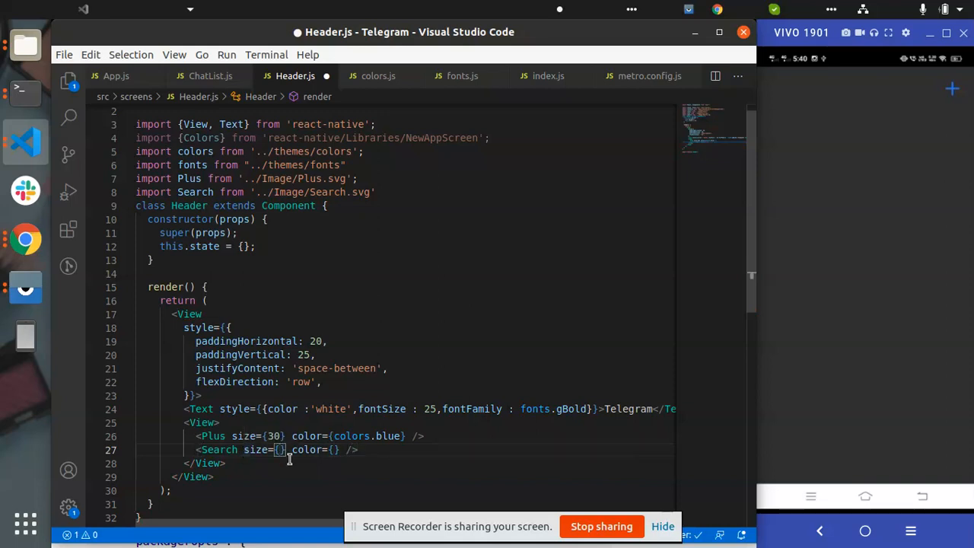
type("30")
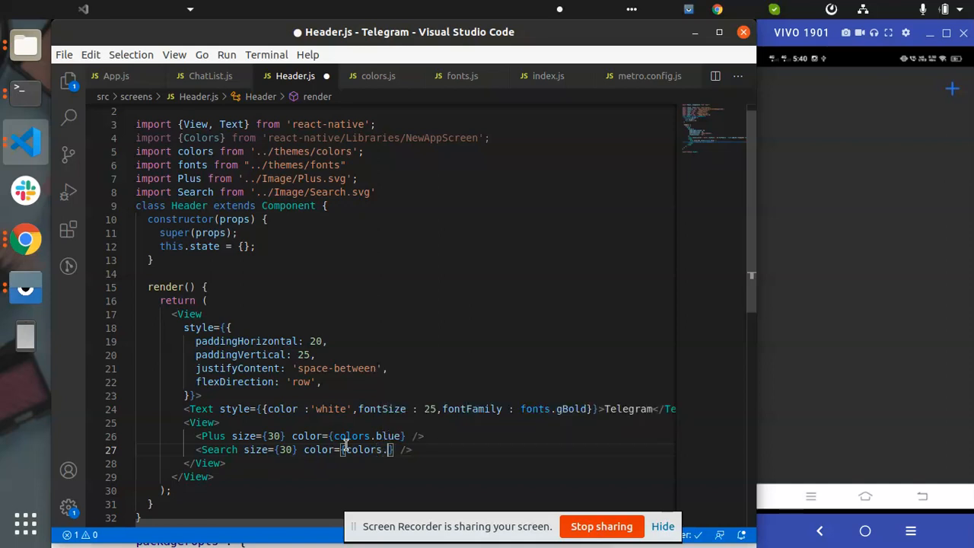
type("blue")
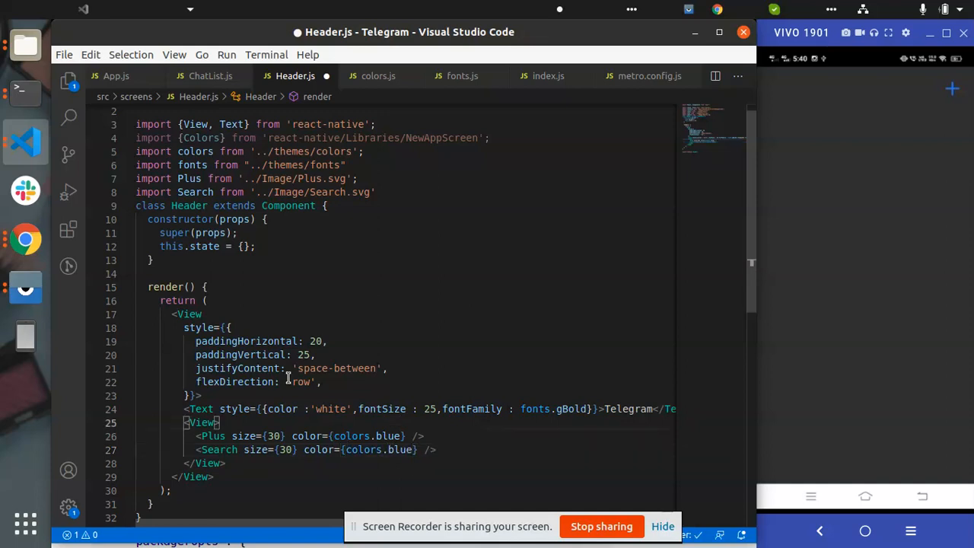
key("ctrl+s")
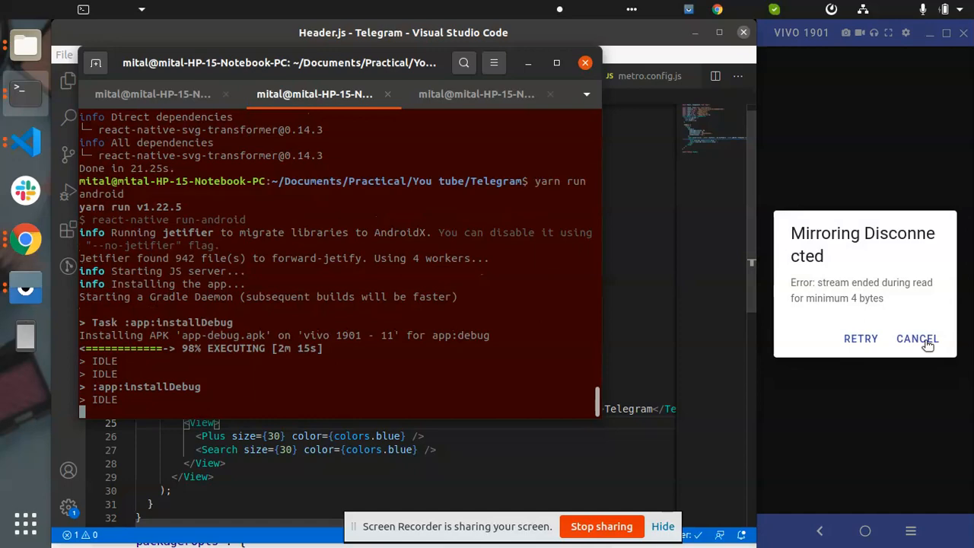
Step: Cancel Vysor's Mirroring Disconnected dialog while yarn run android installs the app
left_click(917, 338)
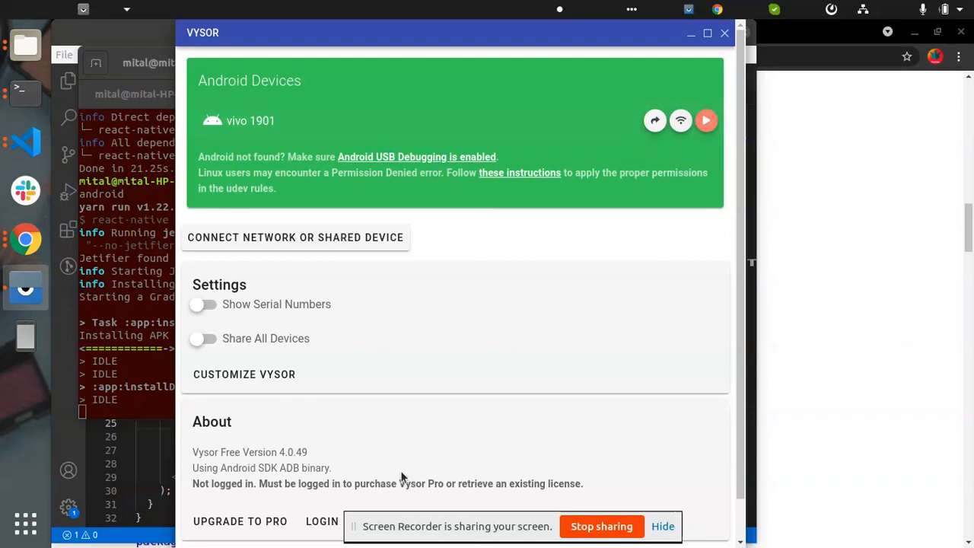
mouse_move(396, 467)
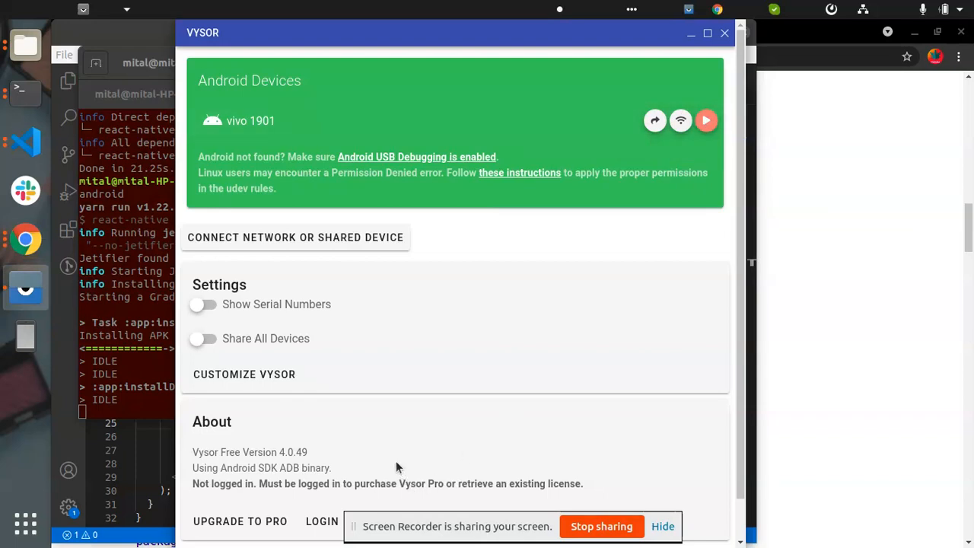
Step: Open Vysor's Android Devices panel listing the vivo 1901 phone
left_click(705, 121)
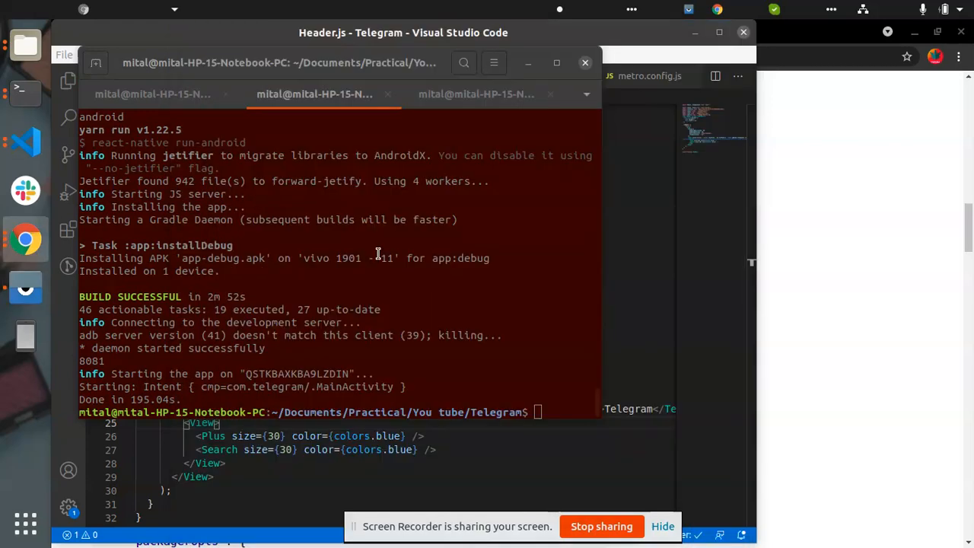
mouse_move(693, 414)
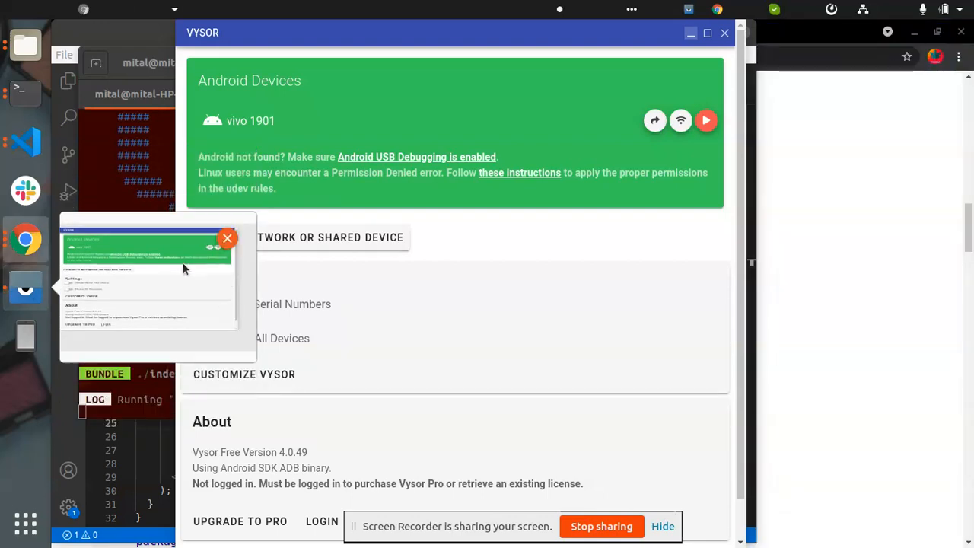
mouse_move(706, 120)
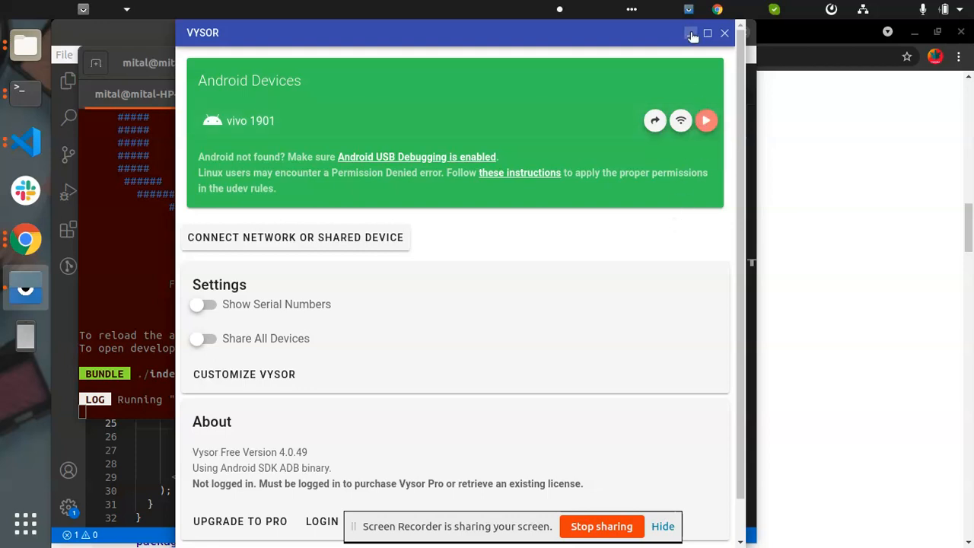
Step: Minimize the Vysor device list to show the mirrored vivo 1901 Telegram header
left_click(705, 120)
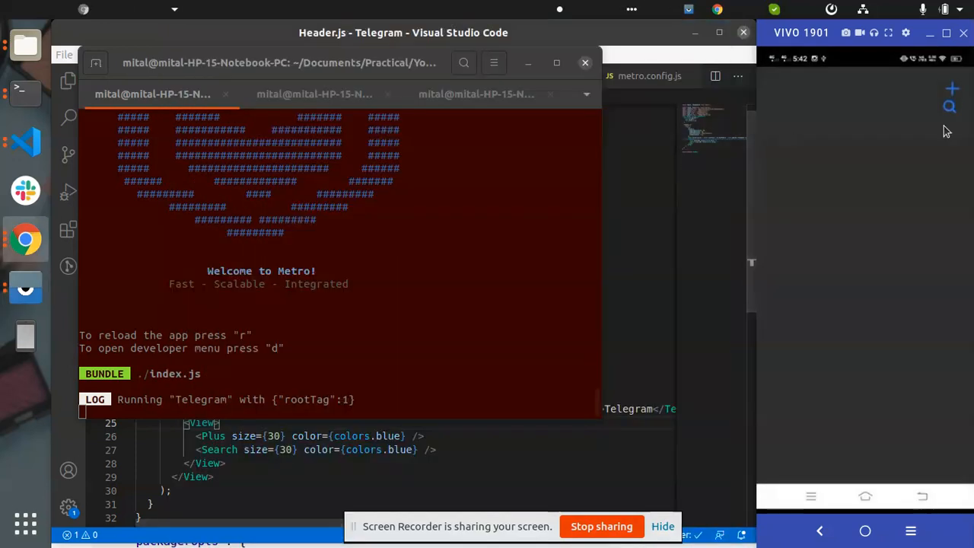
mouse_move(954, 126)
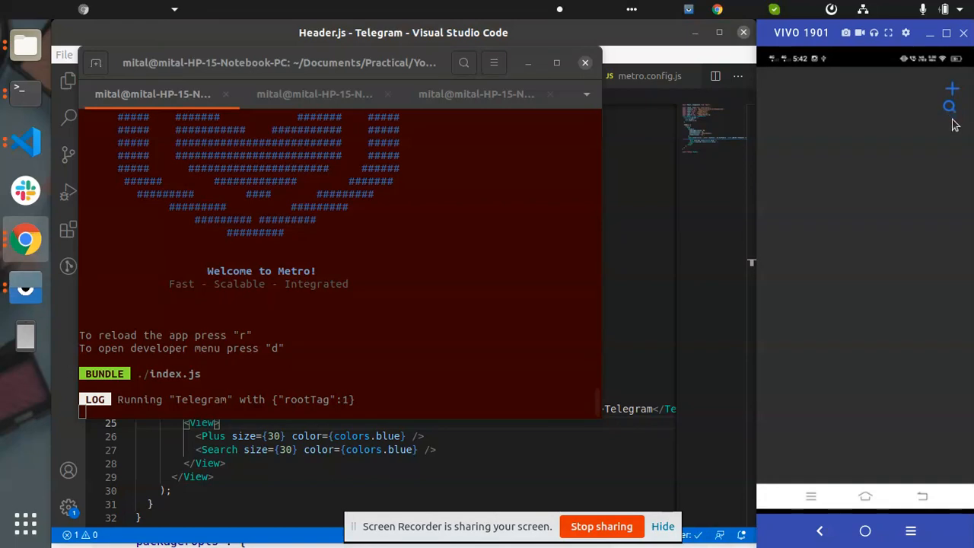